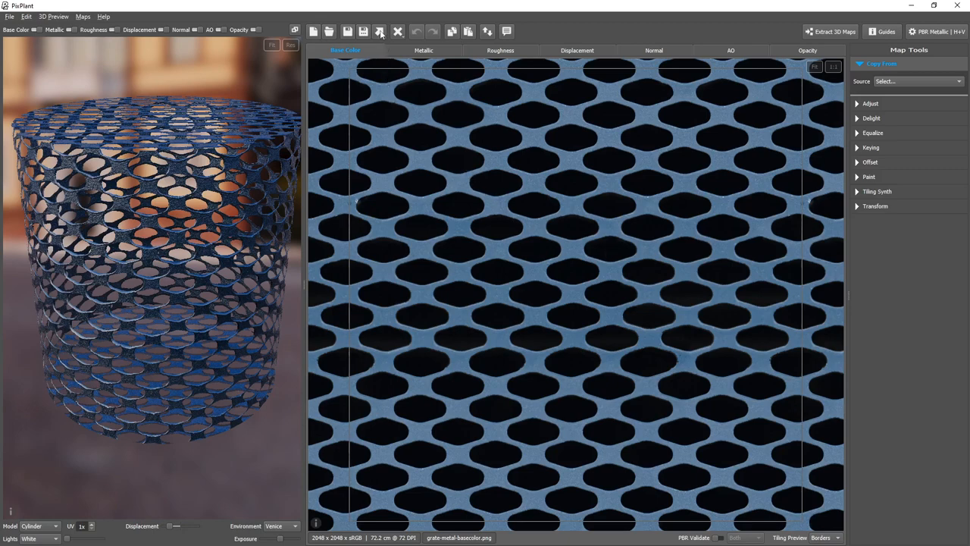
pyautogui.moveTo(381, 28)
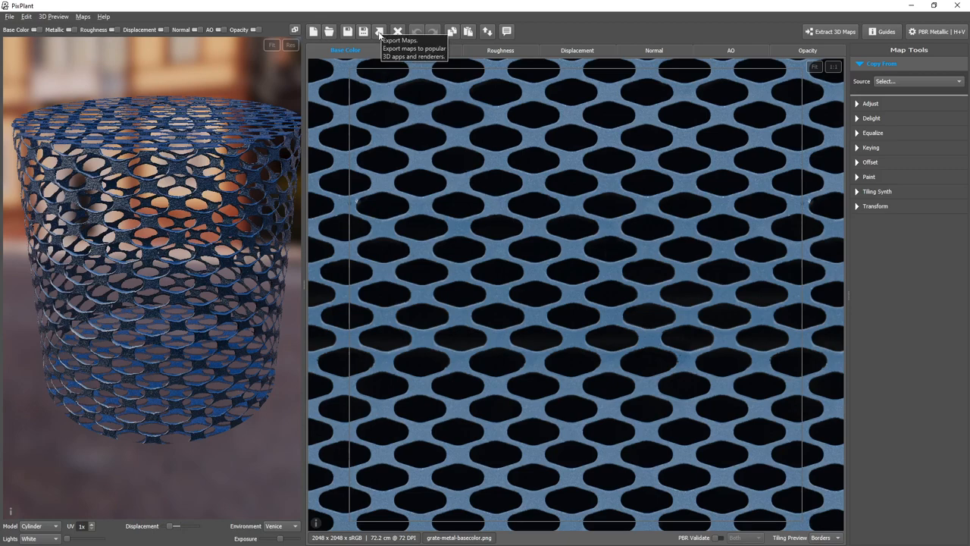
# Step: Open the map export settings and pick the Unreal preset, listing four MetalGrid21 PNG maps
pyautogui.click(379, 27)
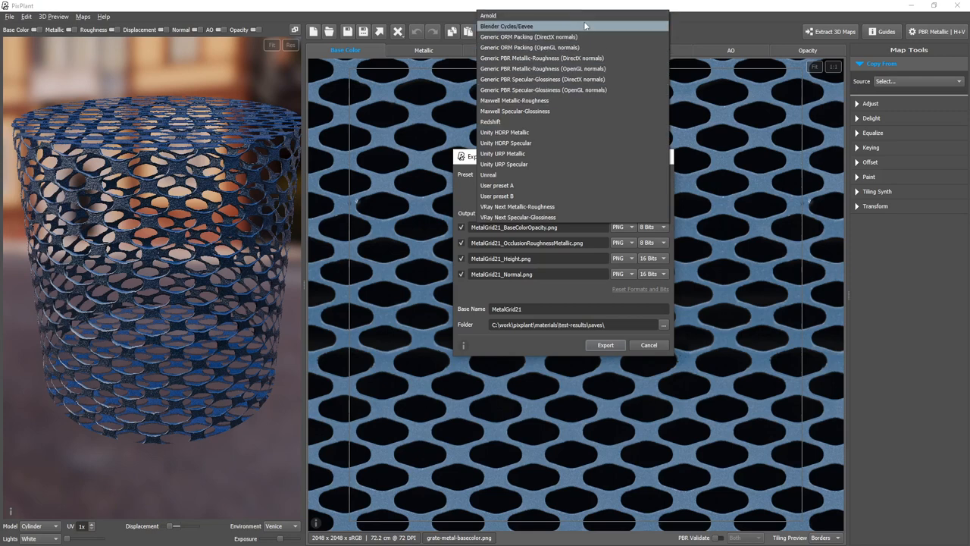
pyautogui.moveTo(547, 157)
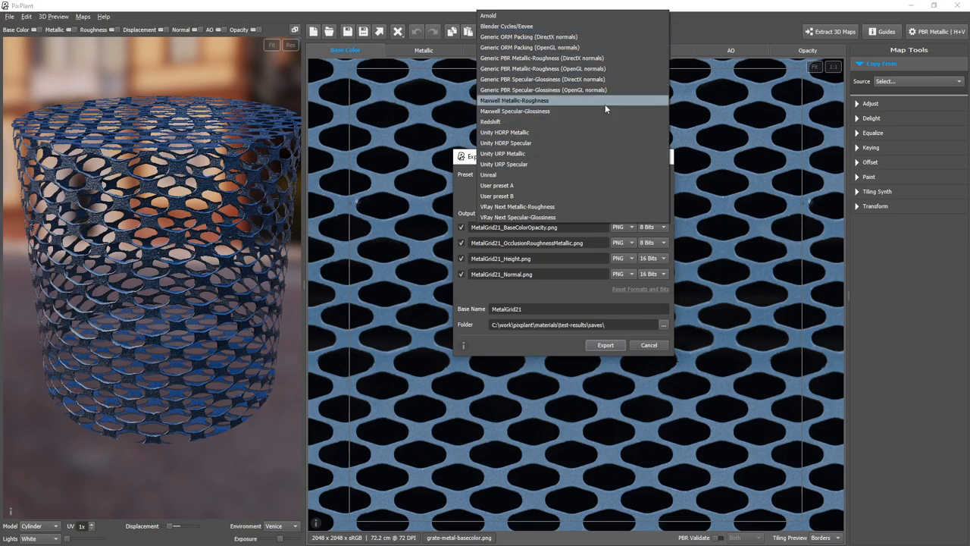
pyautogui.moveTo(582, 196)
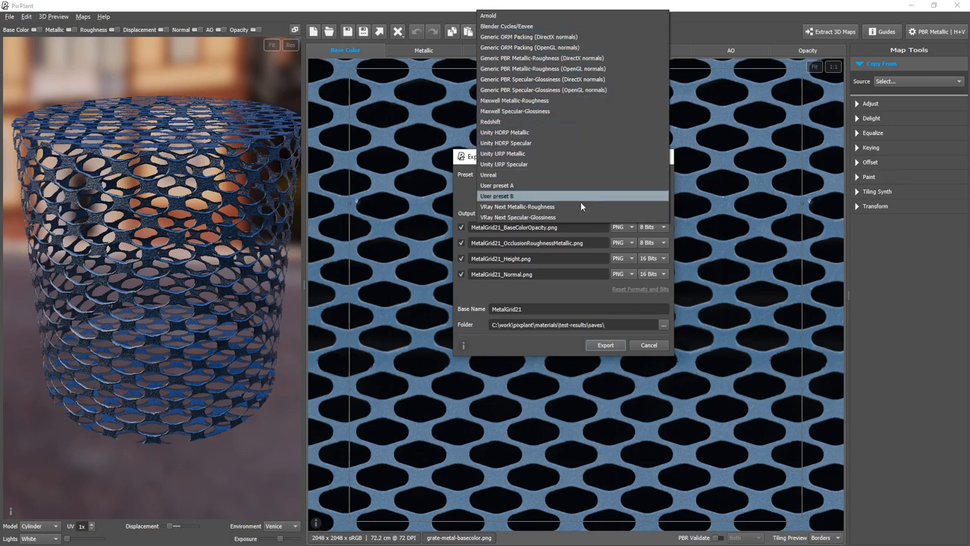
pyautogui.moveTo(587, 175)
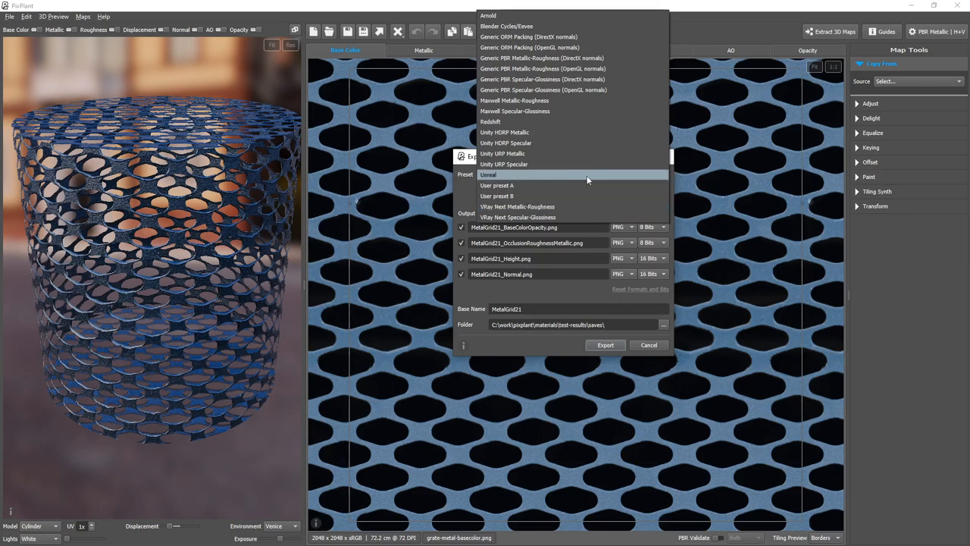
pyautogui.click(488, 174)
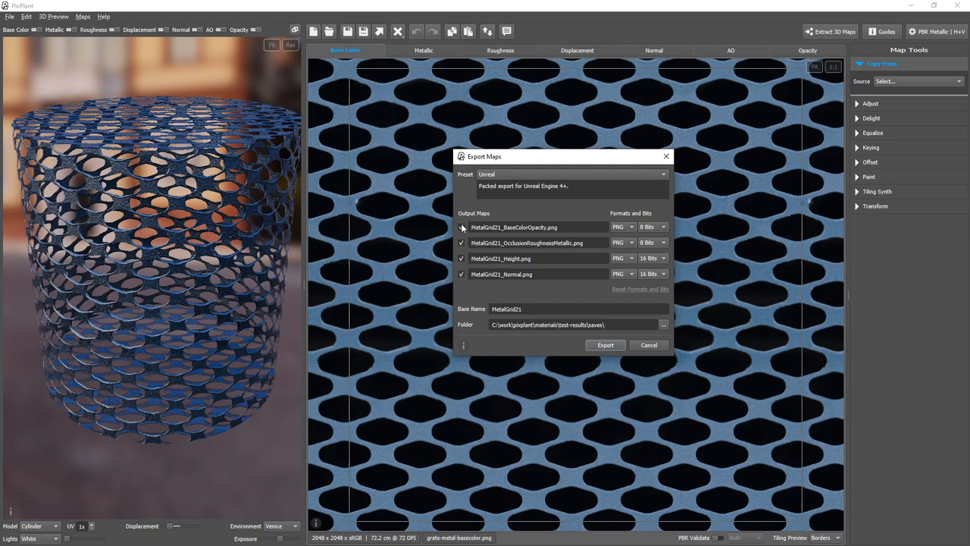
pyautogui.click(461, 226)
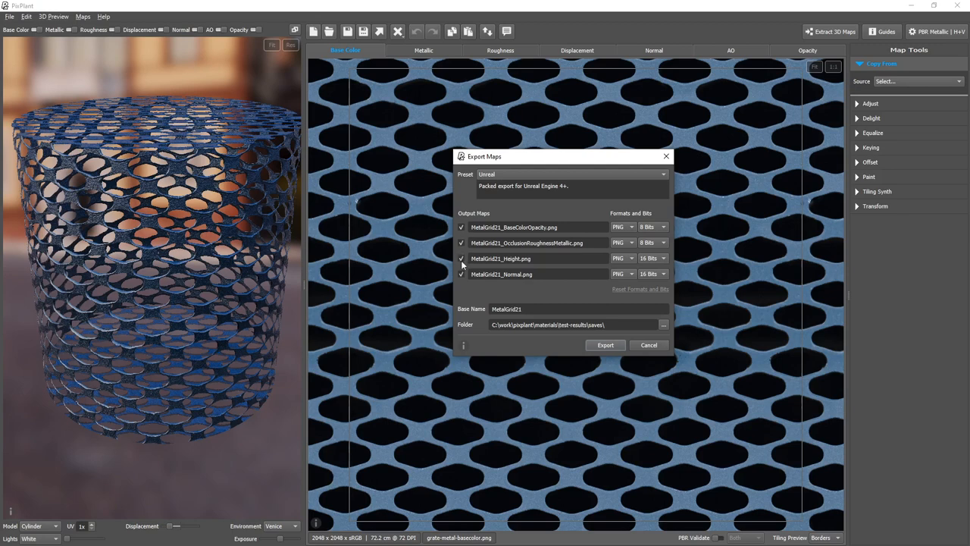
pyautogui.click(461, 258)
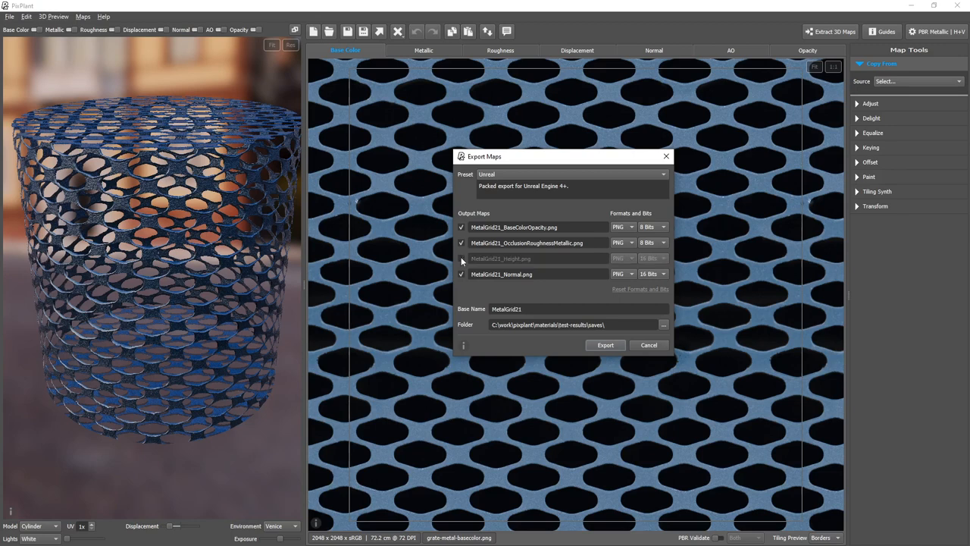
pyautogui.click(462, 258)
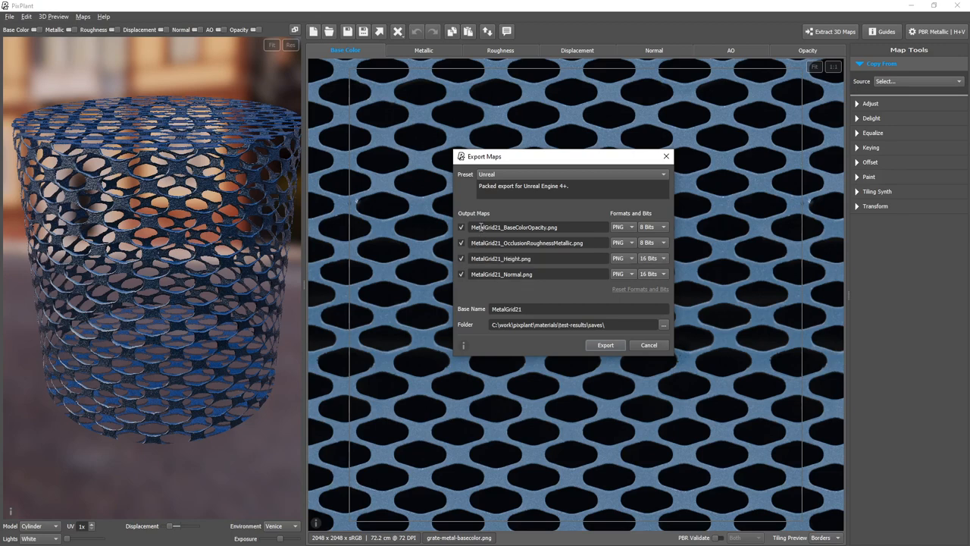
pyautogui.moveTo(522, 228)
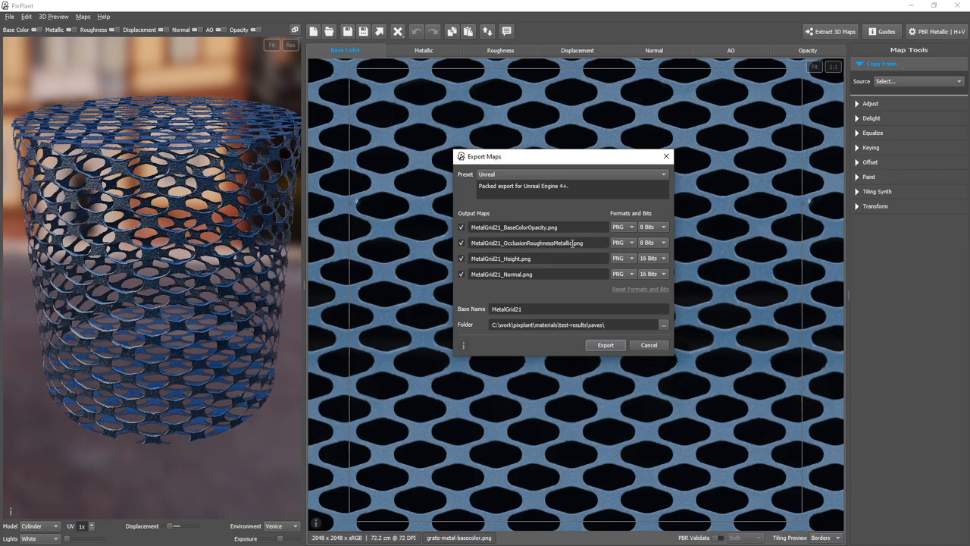
pyautogui.moveTo(573, 243)
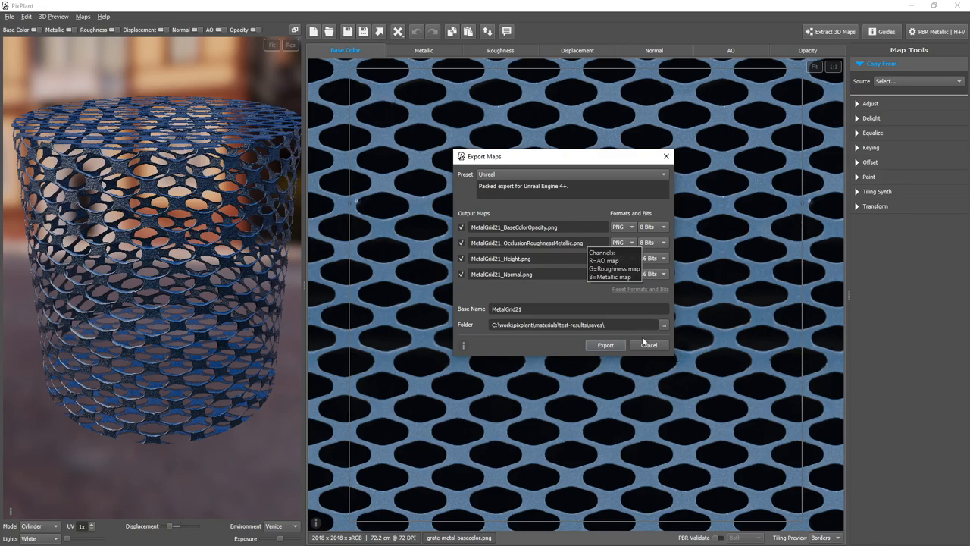
# Step: Cancel the export settings, remove the Opacity map, cancel again, then undo to restore it
pyautogui.click(799, 50)
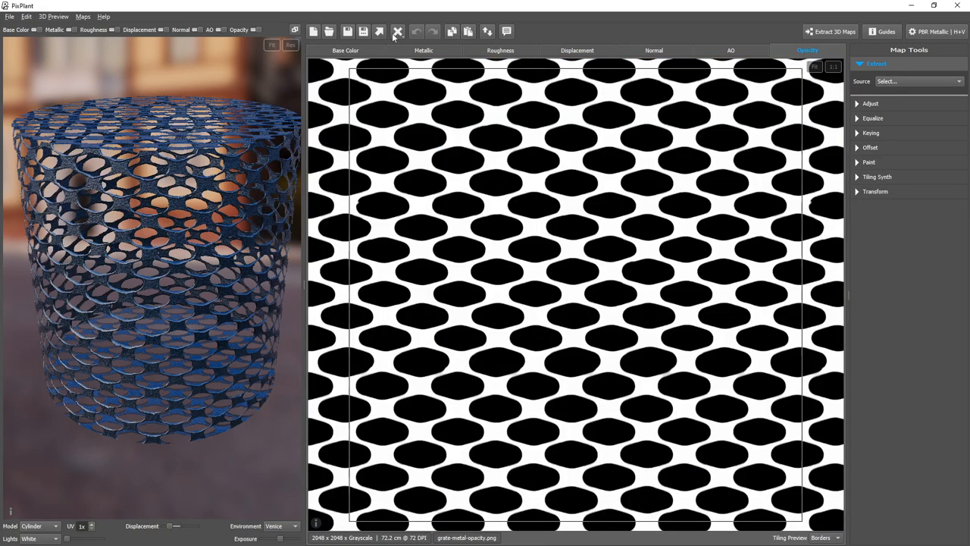
pyautogui.click(400, 29)
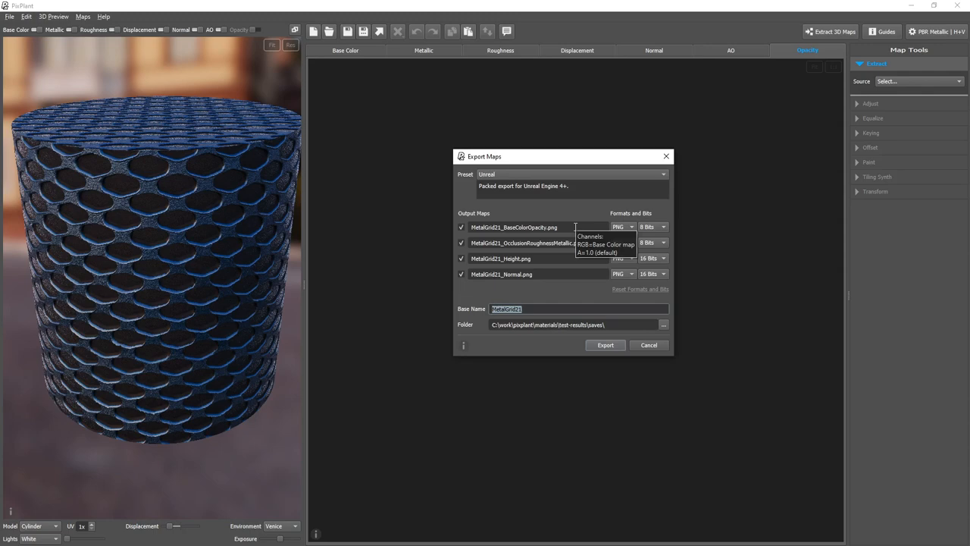
pyautogui.click(649, 344)
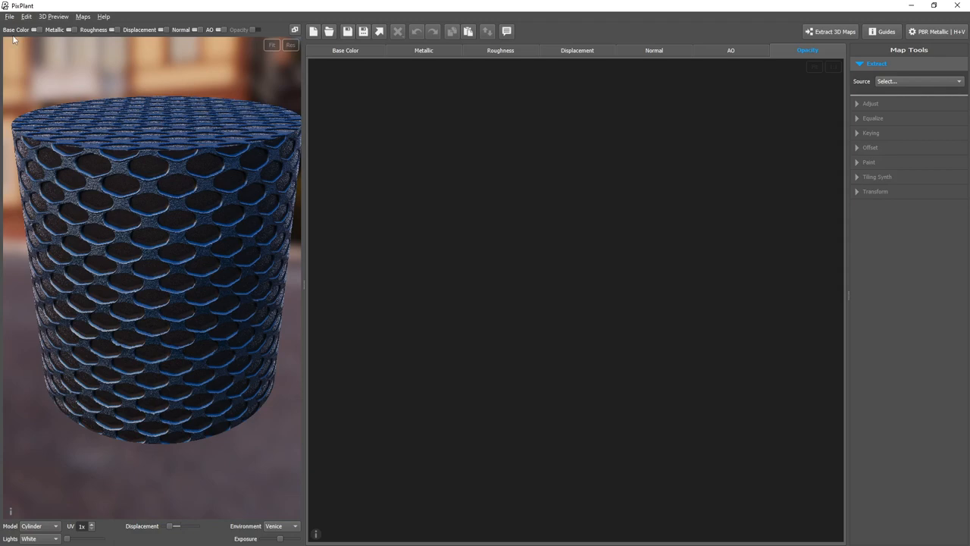
pyautogui.click(10, 16)
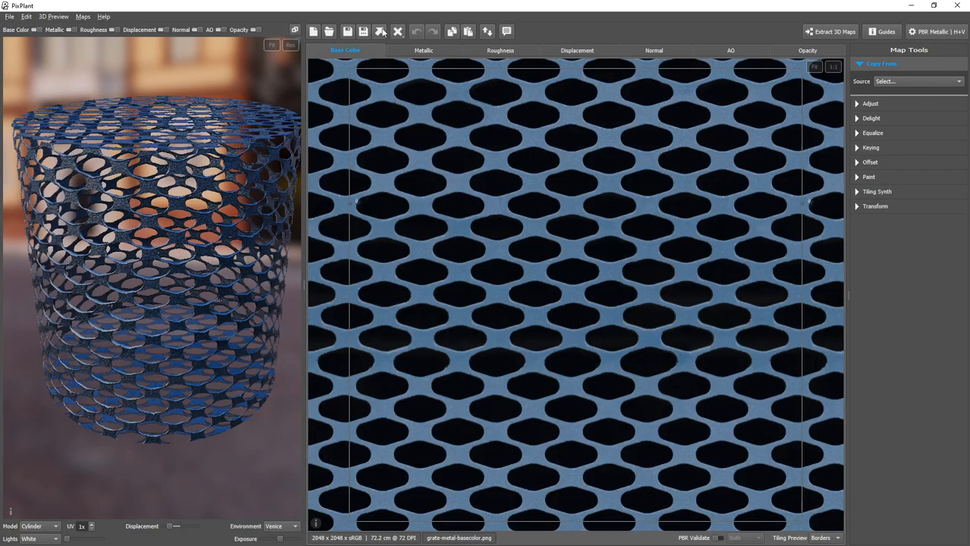
# Step: Reopen the Unreal export settings and keep the first map as PNG at 8 bits
pyautogui.click(385, 30)
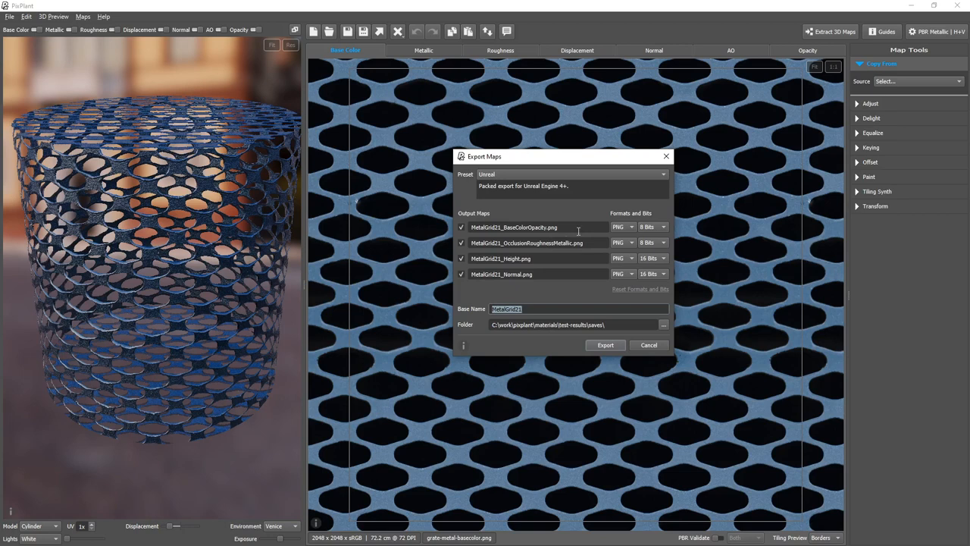
pyautogui.moveTo(576, 227)
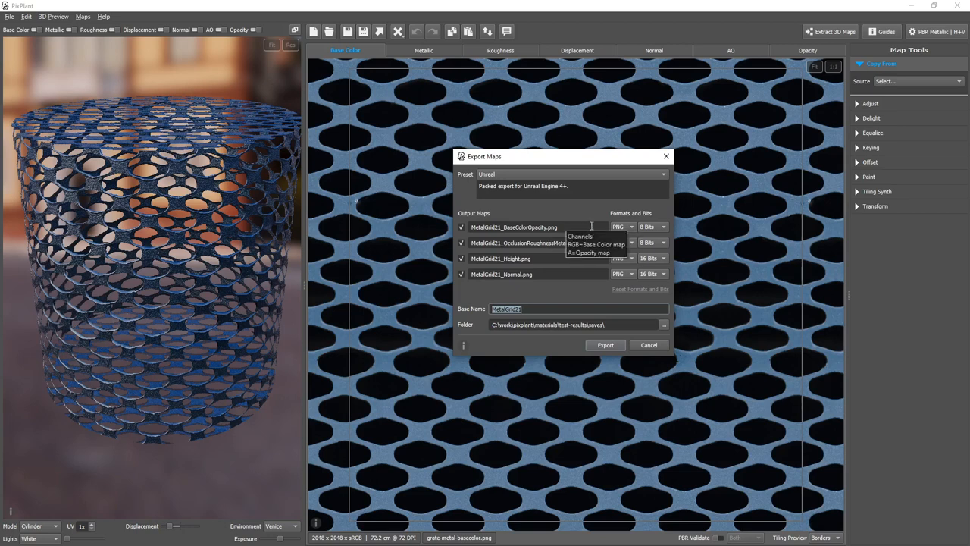
pyautogui.moveTo(631, 232)
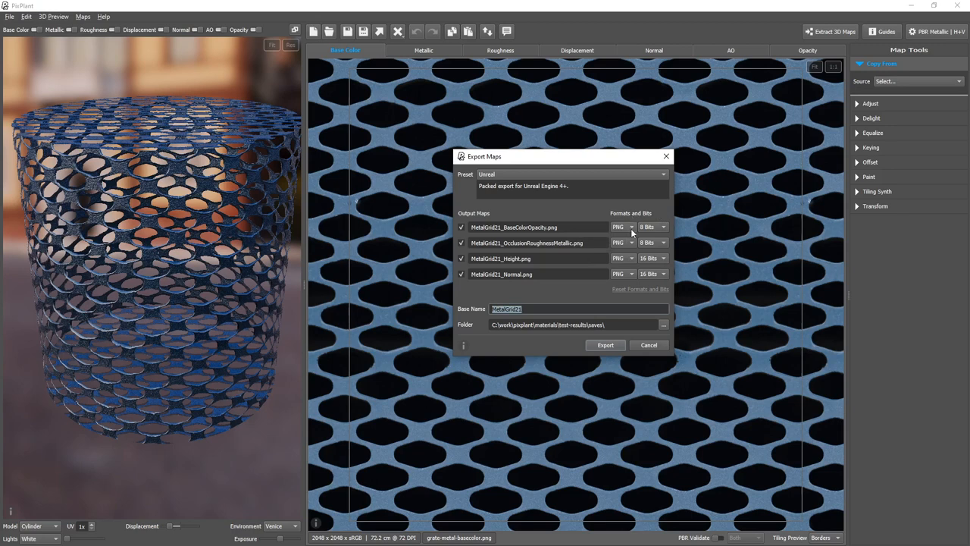
pyautogui.click(632, 227)
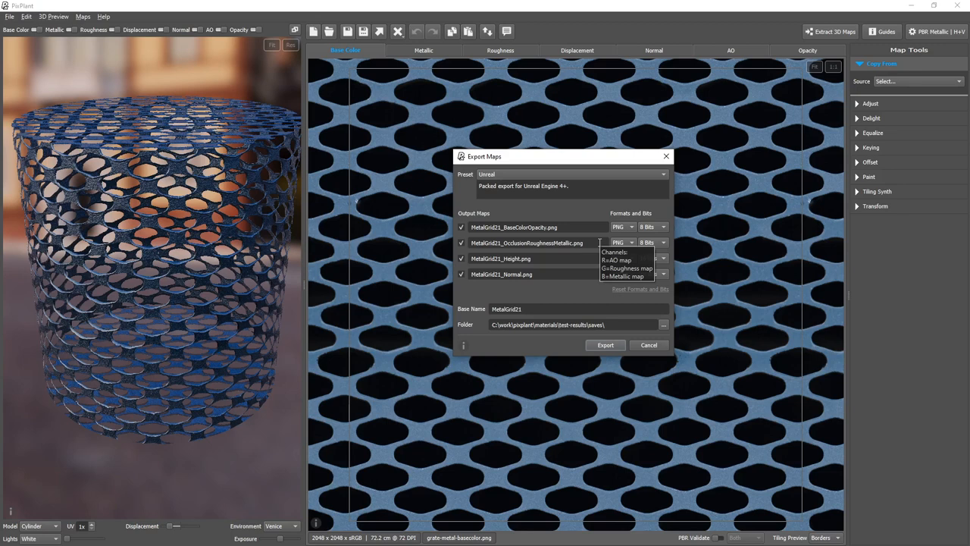
pyautogui.click(632, 242)
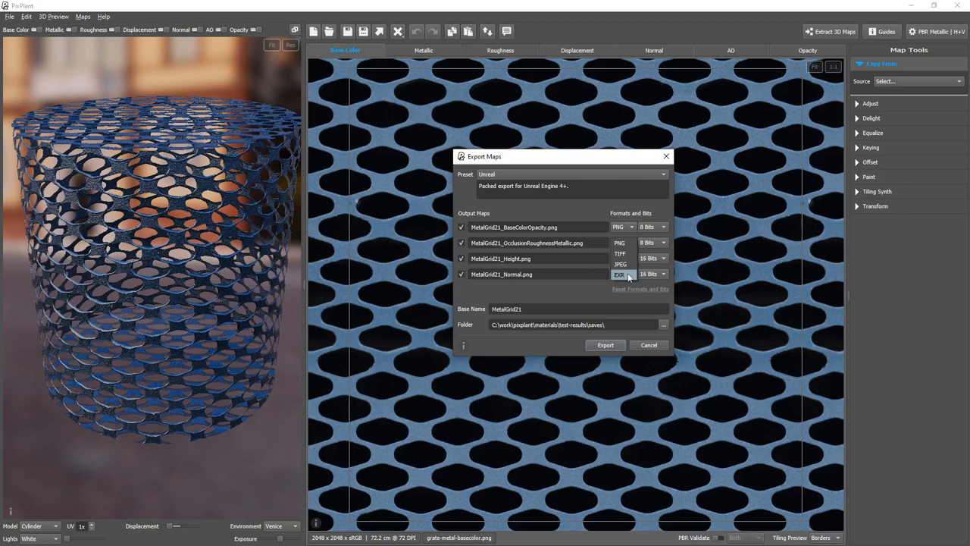
pyautogui.click(617, 243)
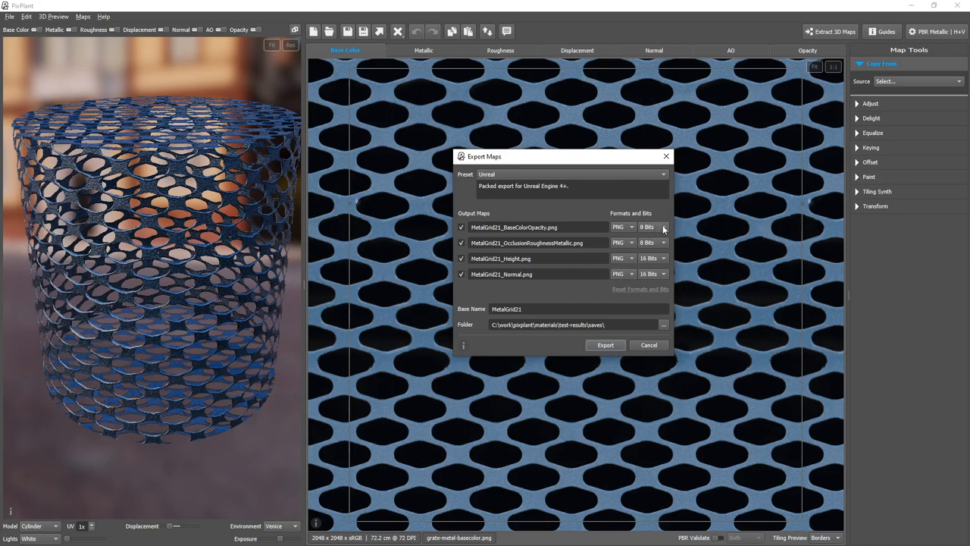
pyautogui.click(663, 226)
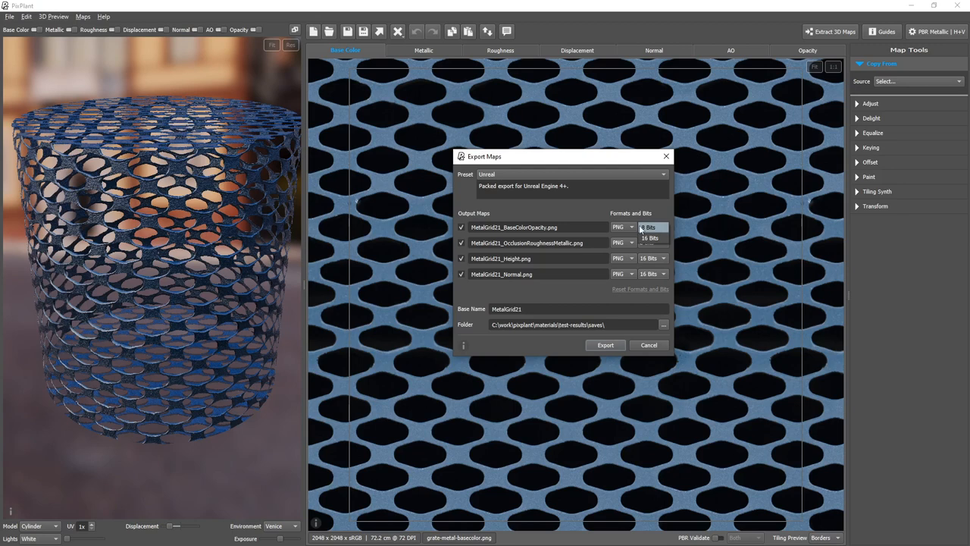
pyautogui.click(650, 238)
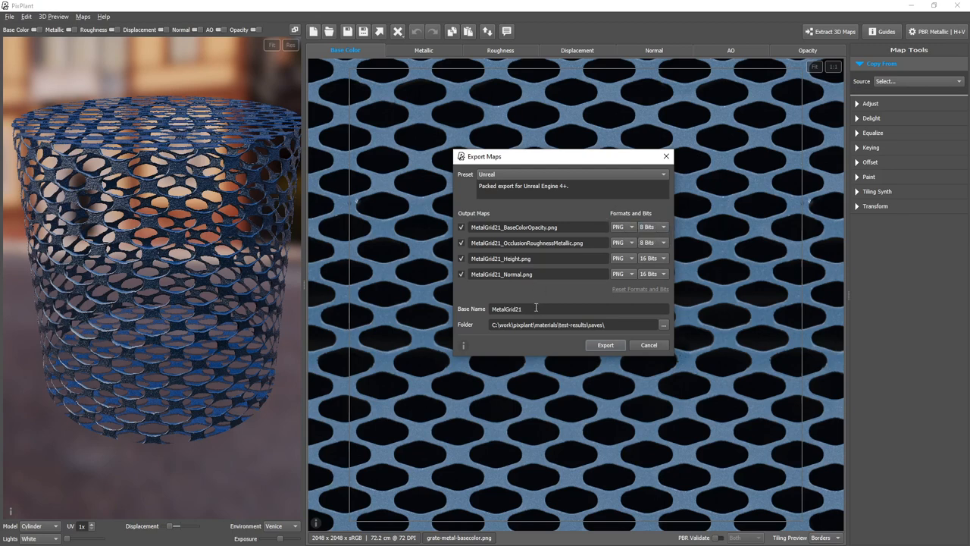
# Step: Replace the export base name MetalGrid21 with 'Metal'
pyautogui.click(535, 308)
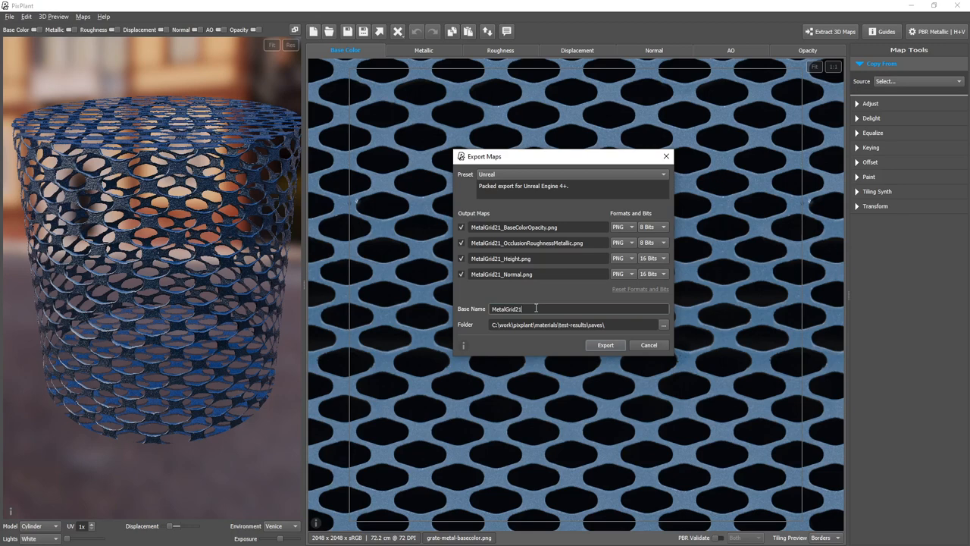
pyautogui.write('Metal')
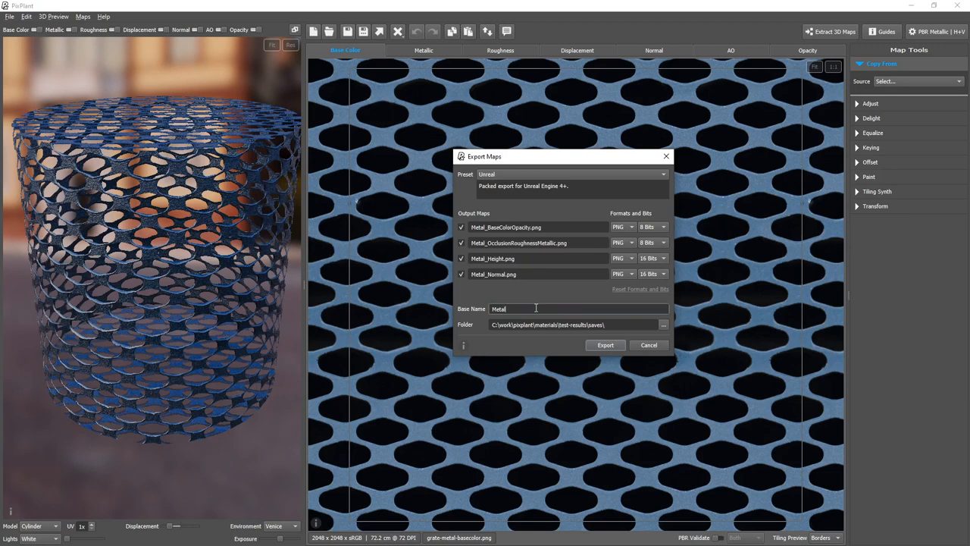
pyautogui.moveTo(532, 326)
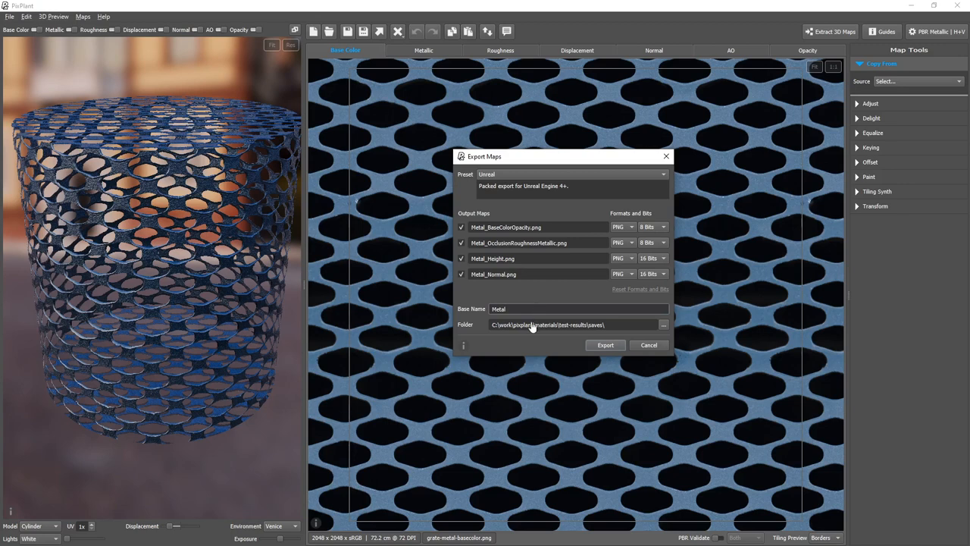
pyautogui.moveTo(511, 342)
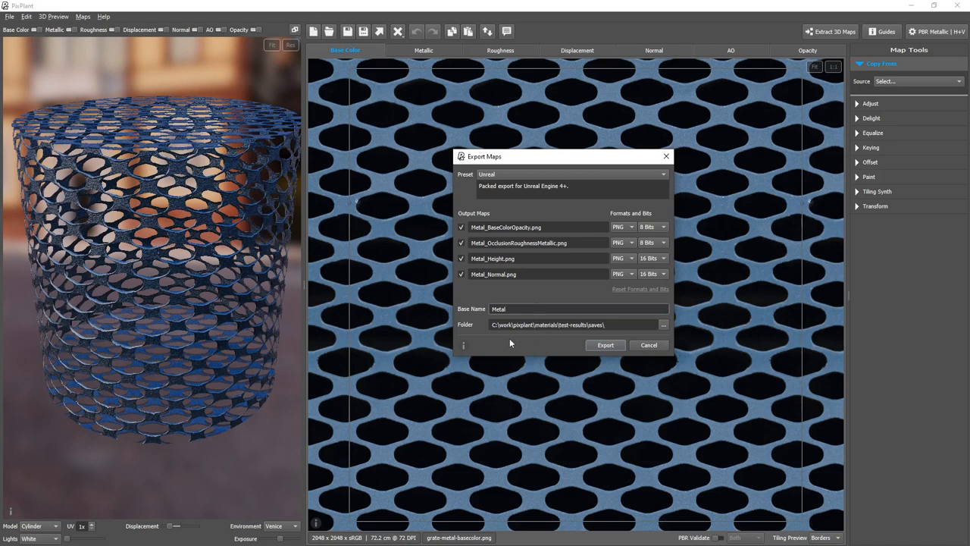
pyautogui.moveTo(512, 341)
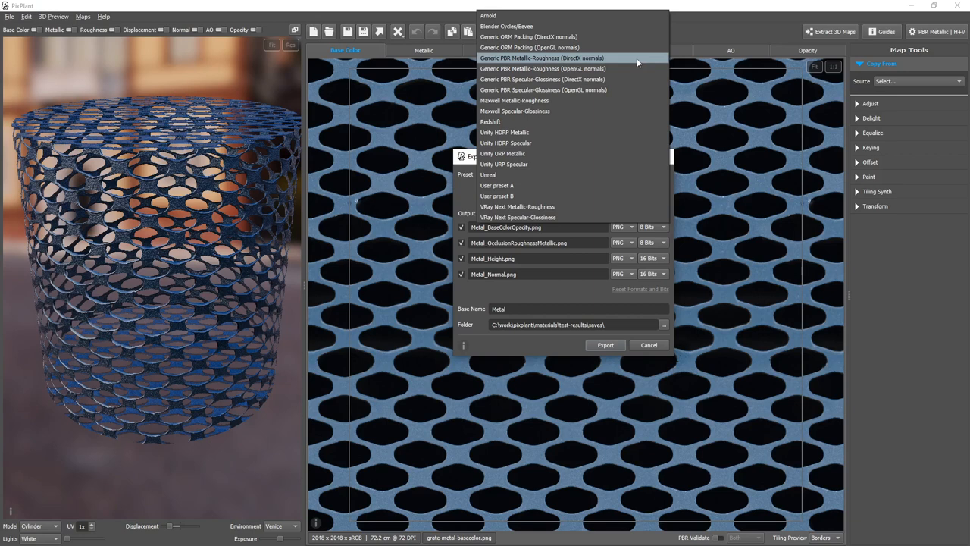
pyautogui.moveTo(627, 85)
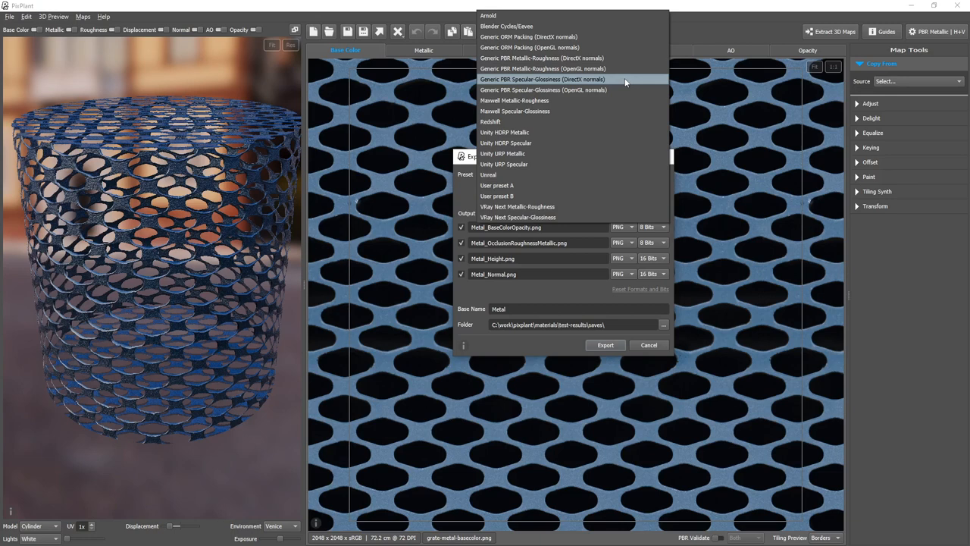
# Step: Choose the Generic PBR Specular-Glossiness (DirectX normals) preset, then reopen the preset list
pyautogui.click(534, 78)
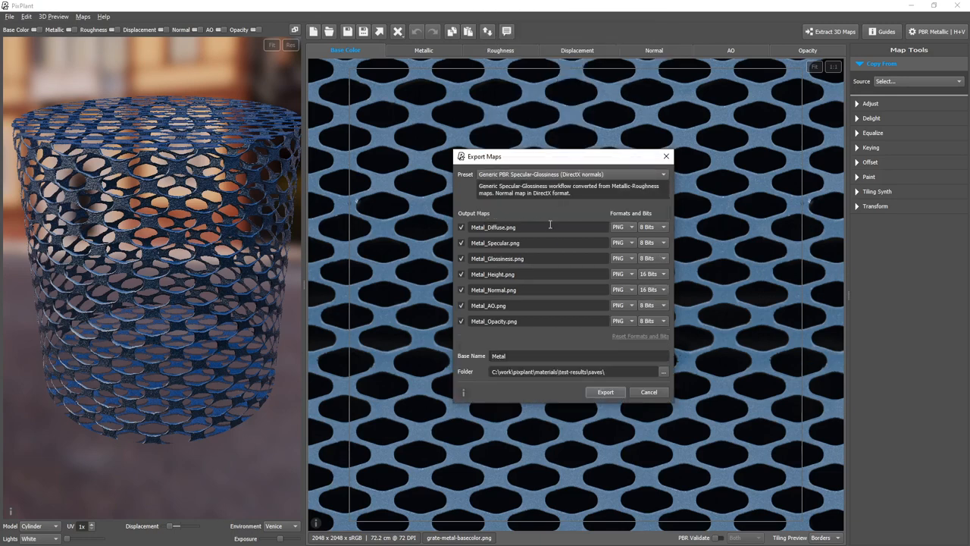
pyautogui.moveTo(551, 228)
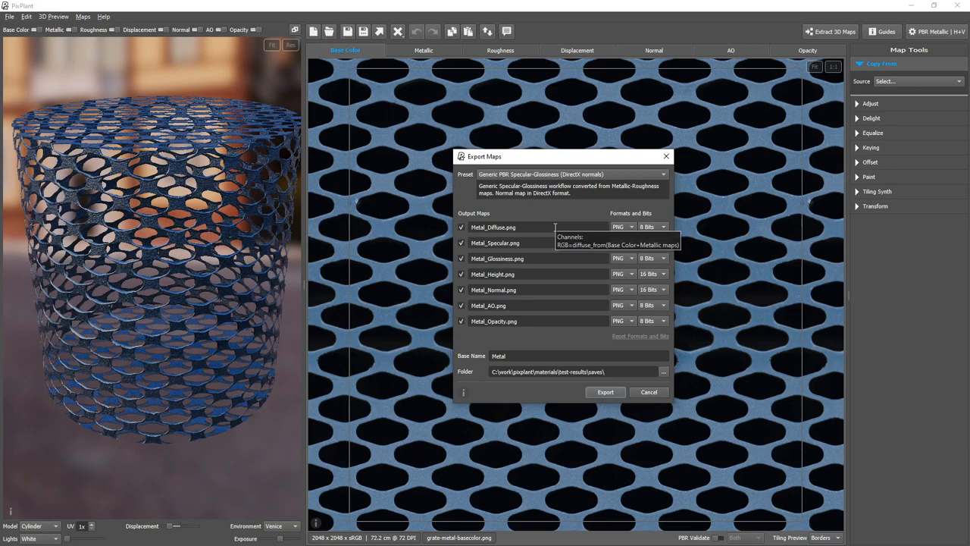
pyautogui.moveTo(549, 242)
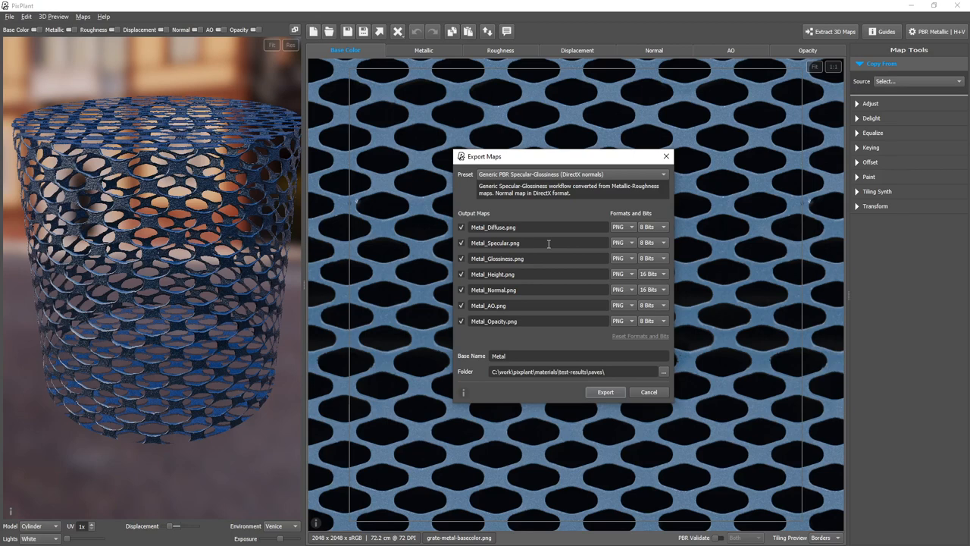
pyautogui.moveTo(538, 261)
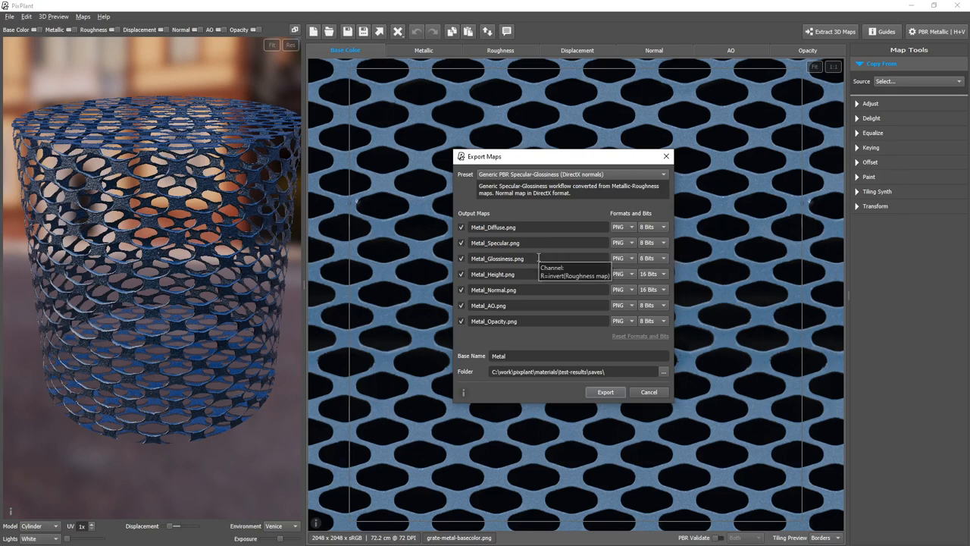
pyautogui.click(572, 173)
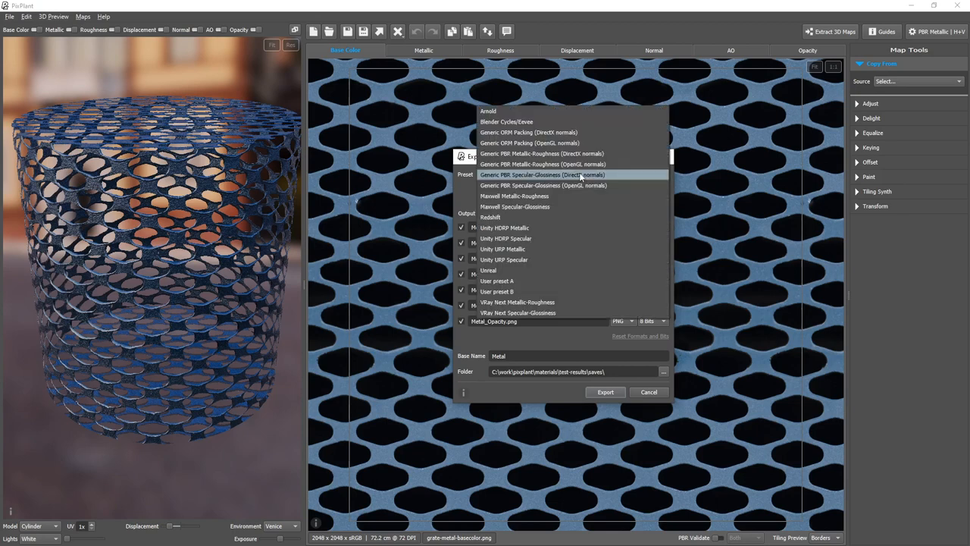
pyautogui.moveTo(589, 285)
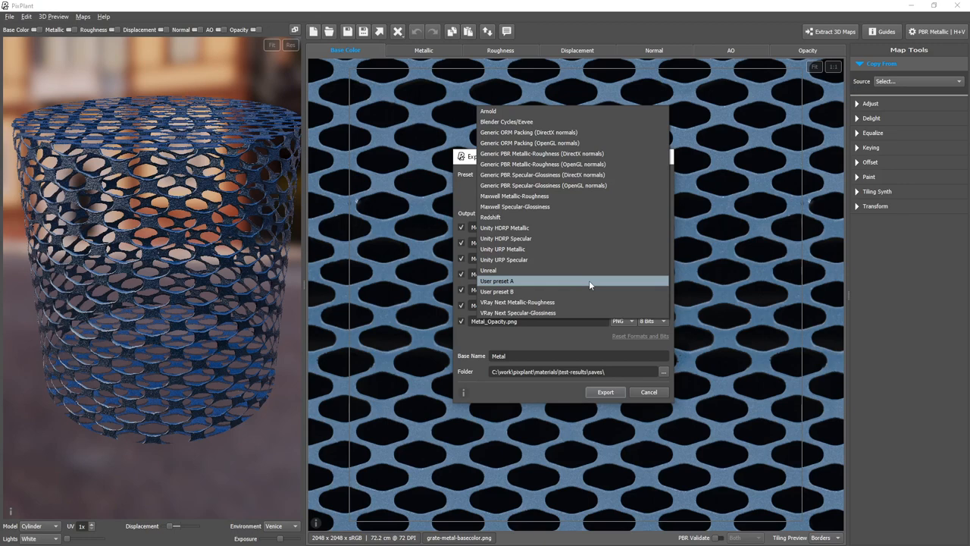
pyautogui.click(539, 174)
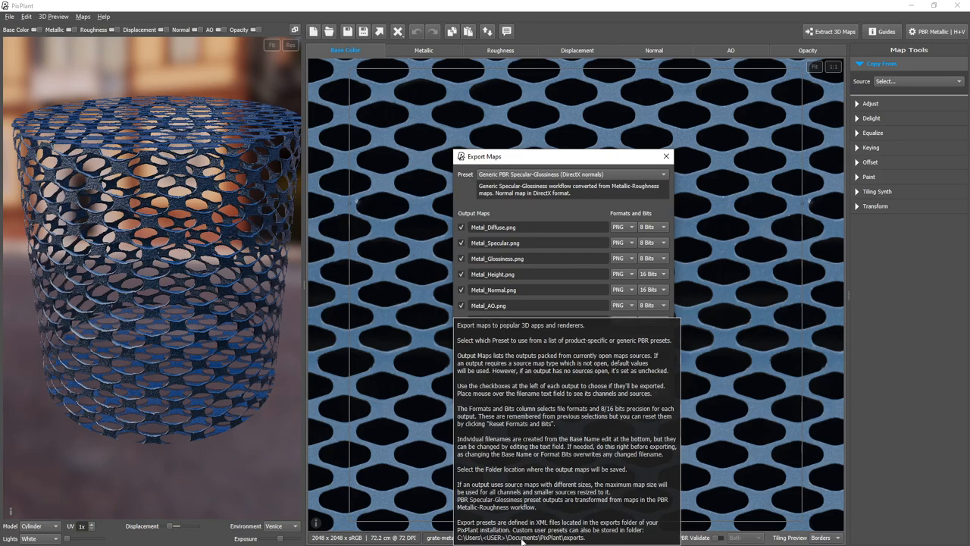
pyautogui.moveTo(636, 522)
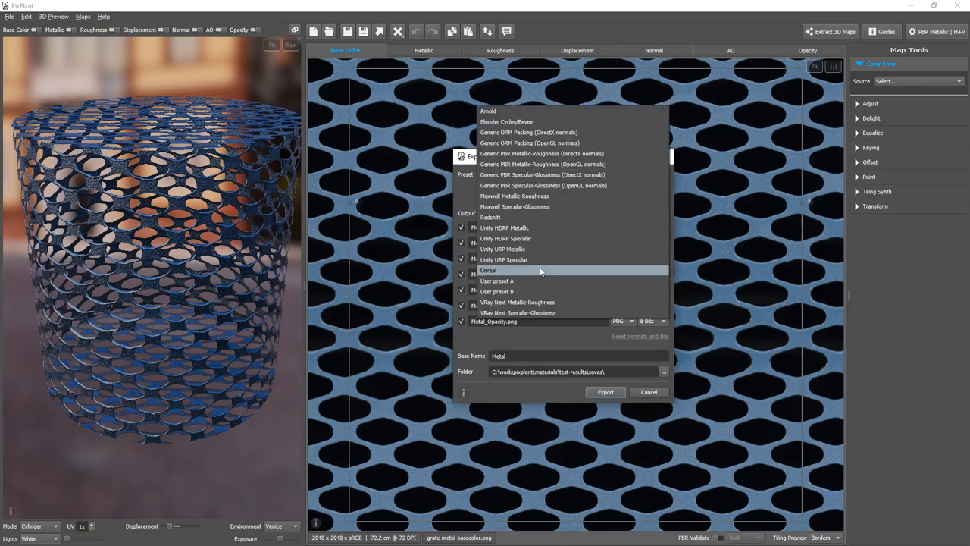
# Step: Export the four Unreal maps as Metal97 PNGs and confirm them in the saves folder
pyautogui.click(488, 270)
pyautogui.write('9')
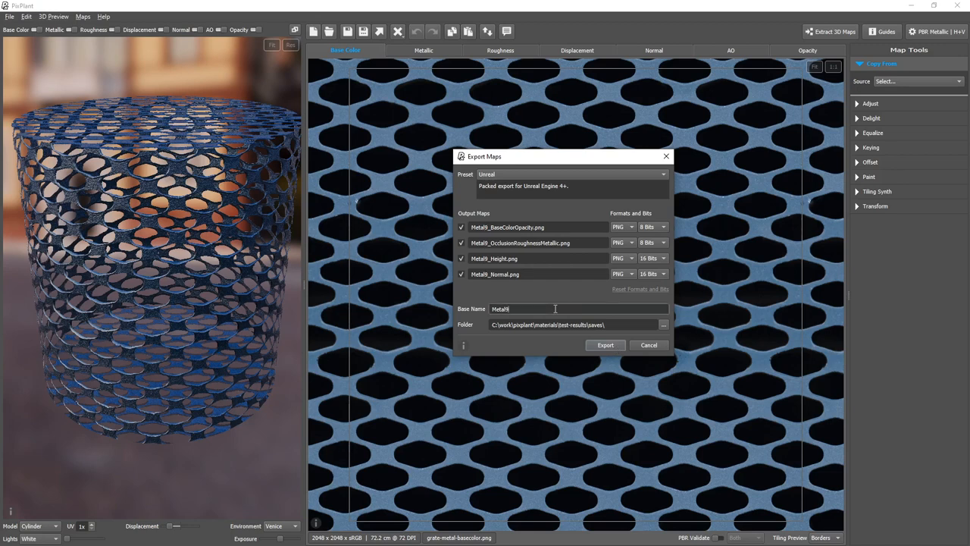
pyautogui.write('7')
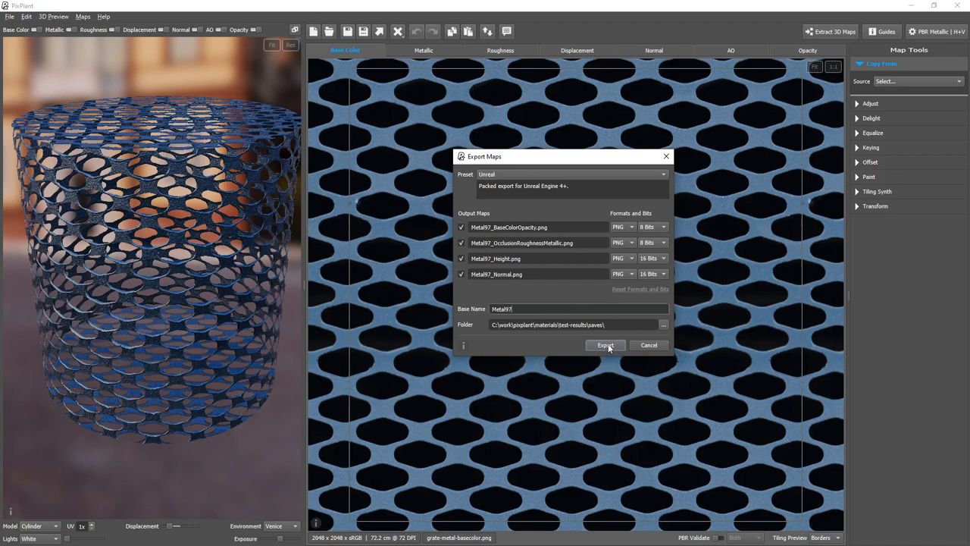
pyautogui.click(605, 345)
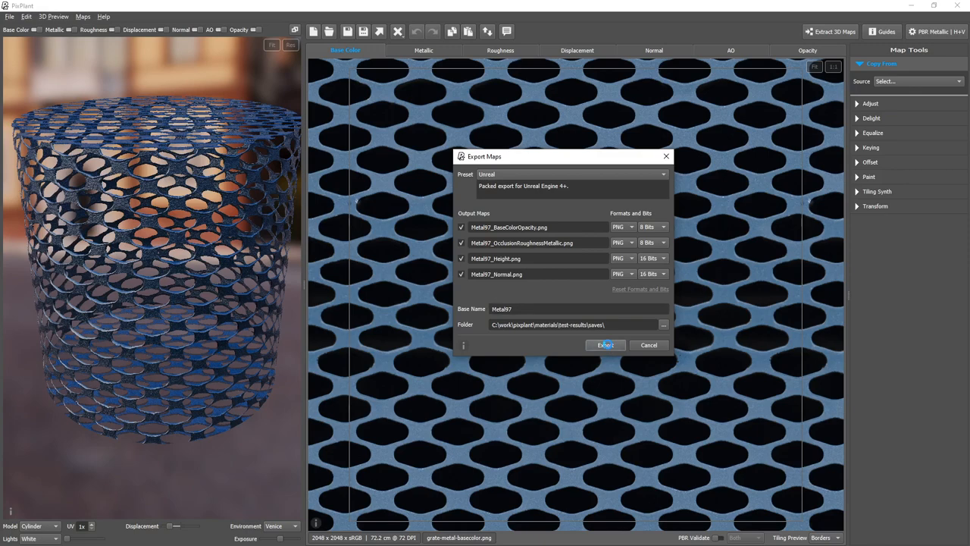
pyautogui.click(605, 345)
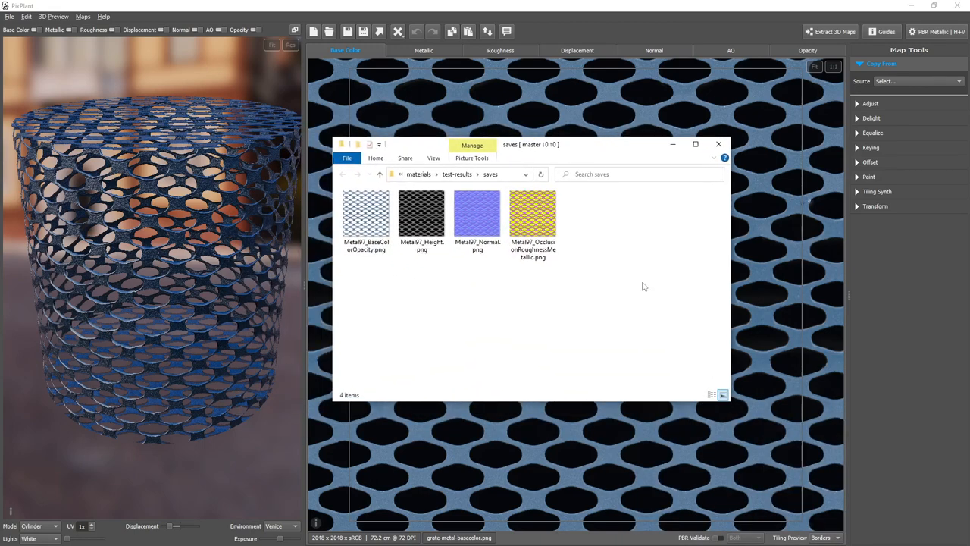
pyautogui.click(718, 144)
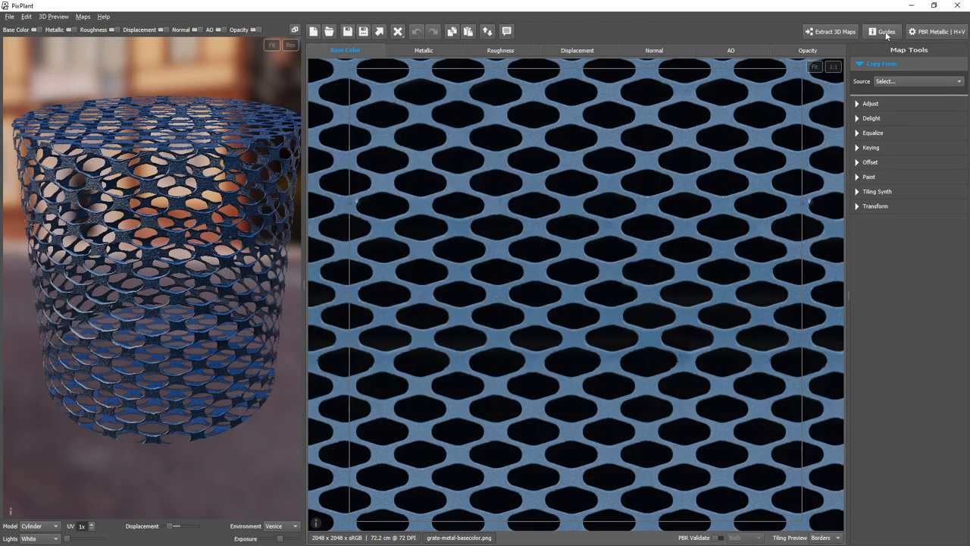
pyautogui.click(885, 31)
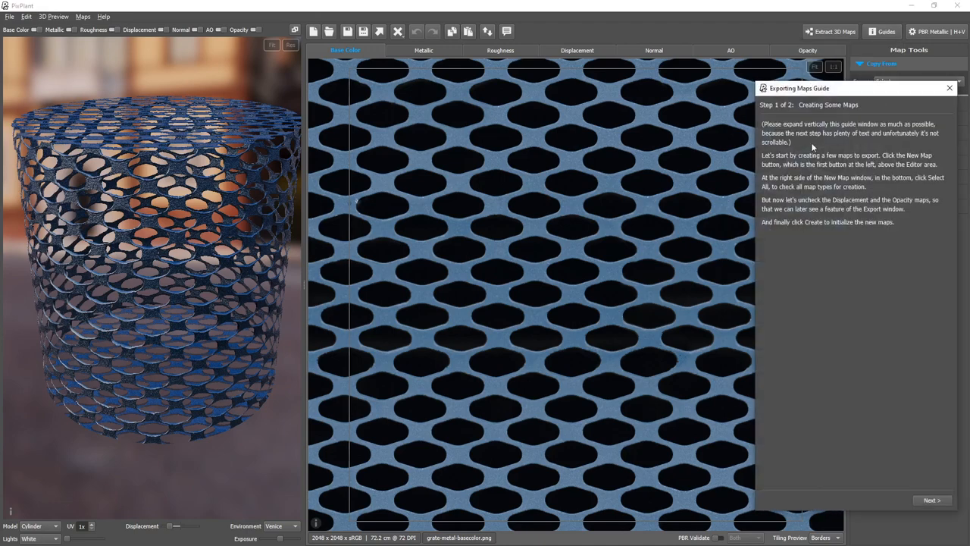
pyautogui.moveTo(826, 390)
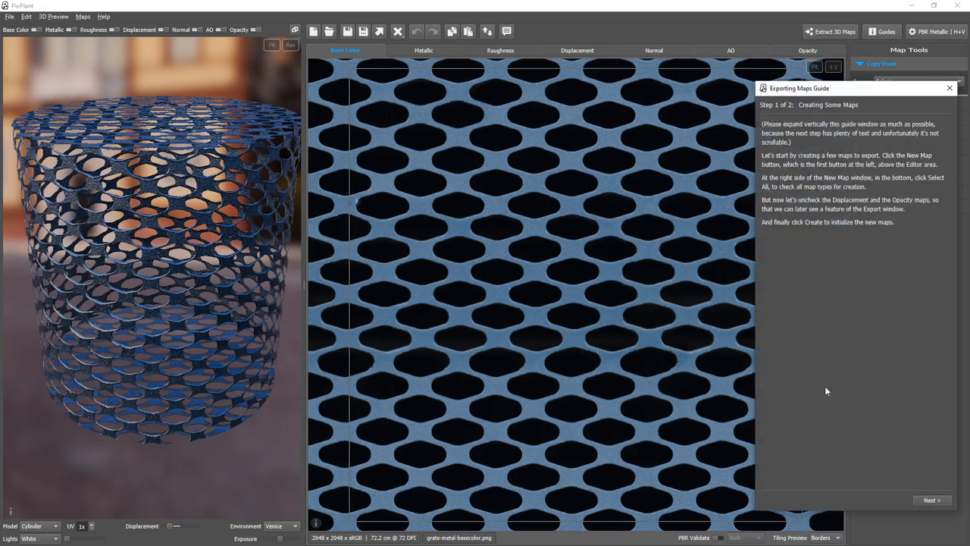
pyautogui.click(931, 499)
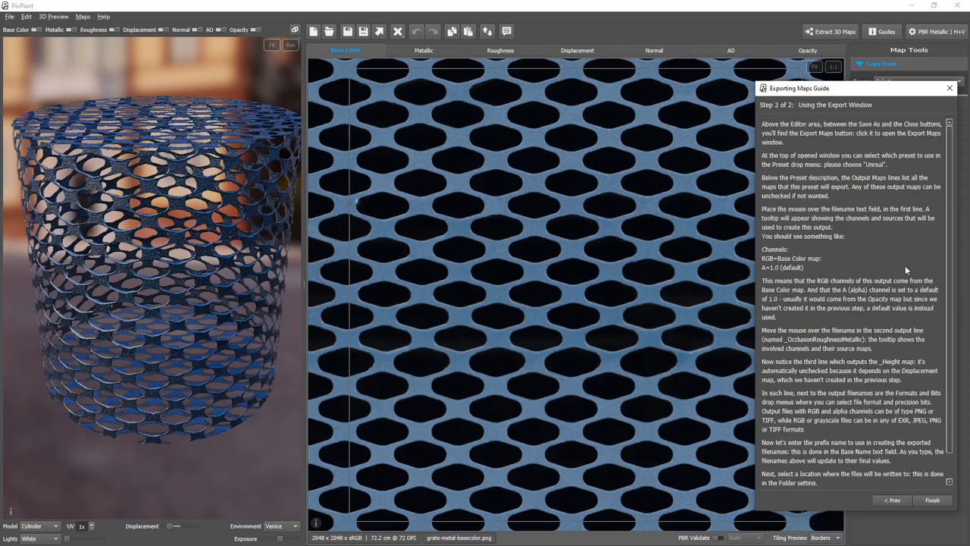
pyautogui.click(949, 87)
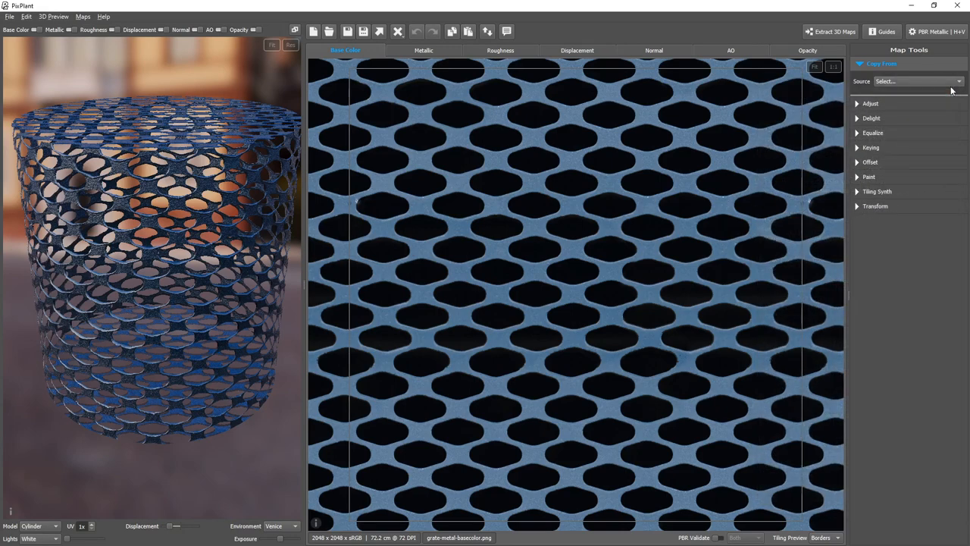